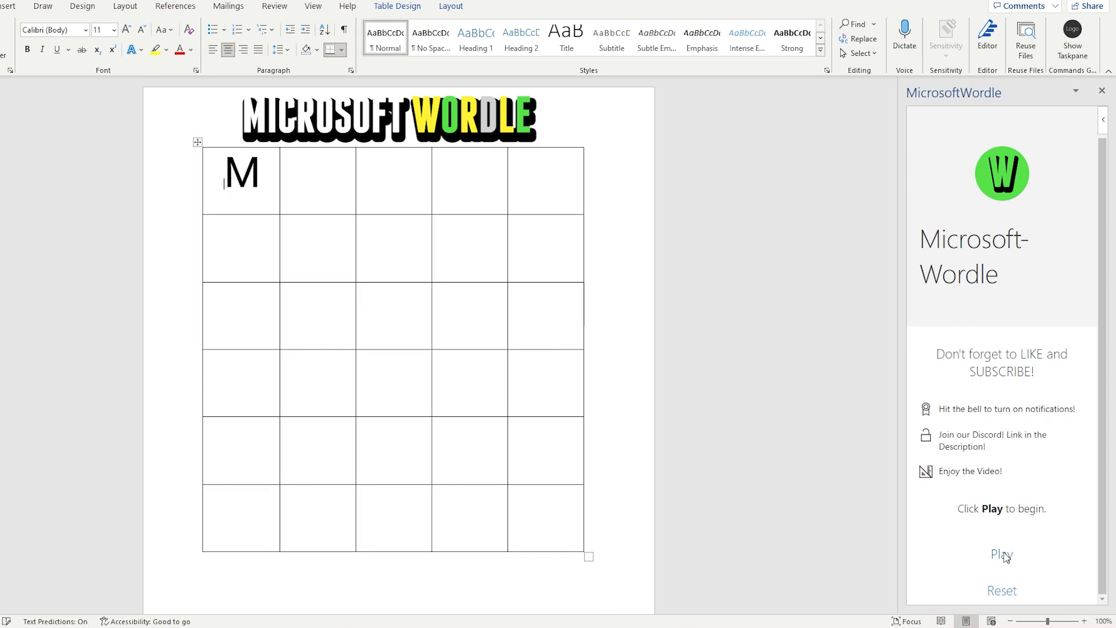
Start the Wordle game from the Microsoft Wordle task pane's Play button
click(1001, 555)
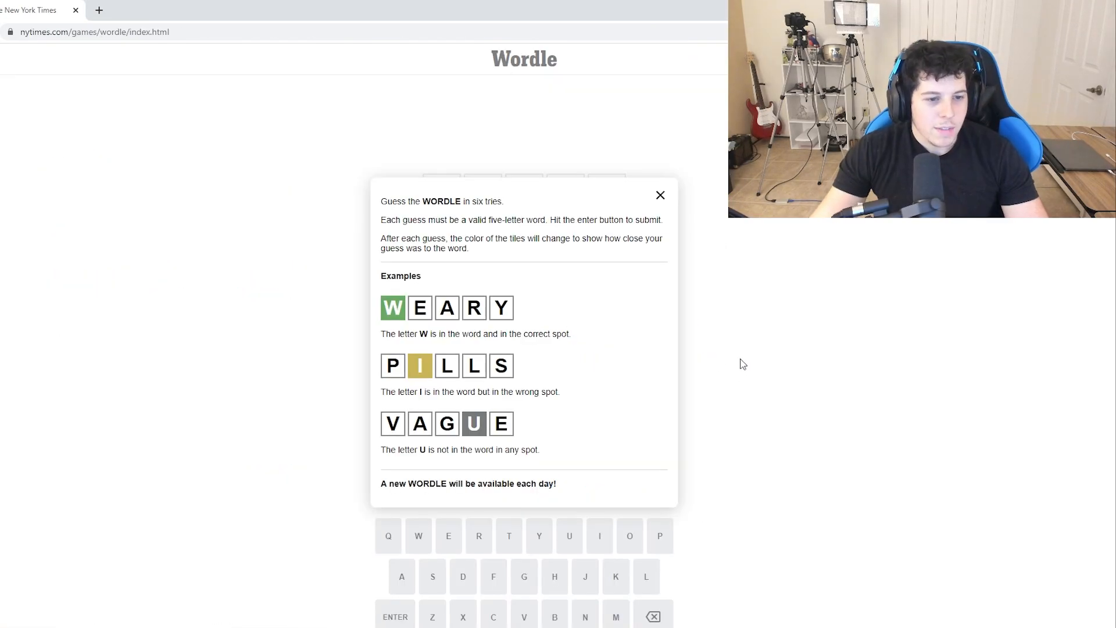
mouse_move(468, 368)
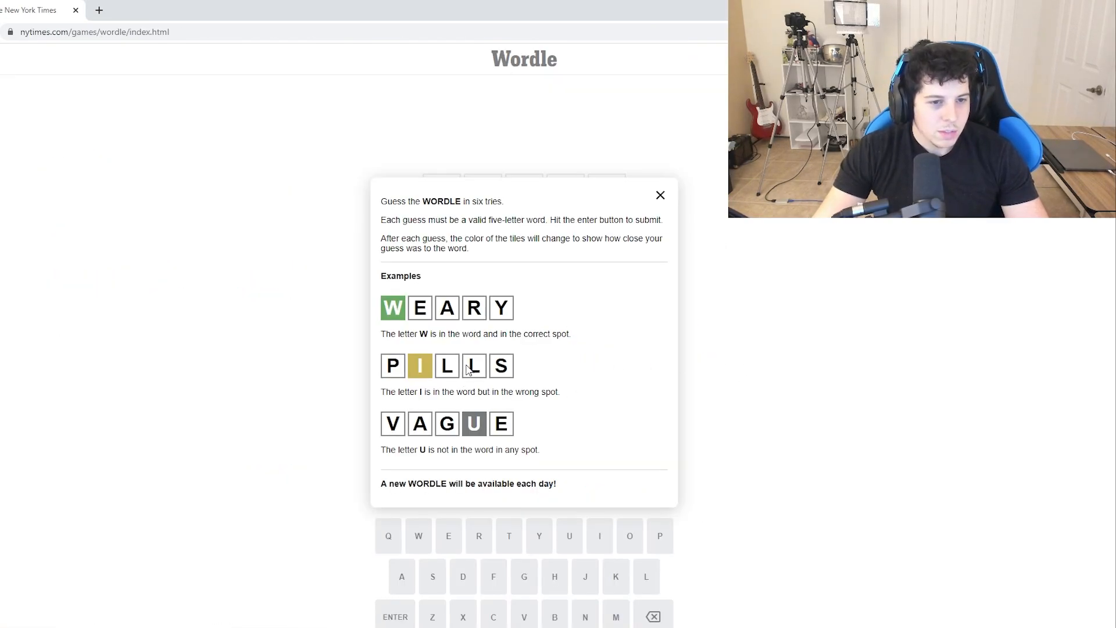
click(659, 194)
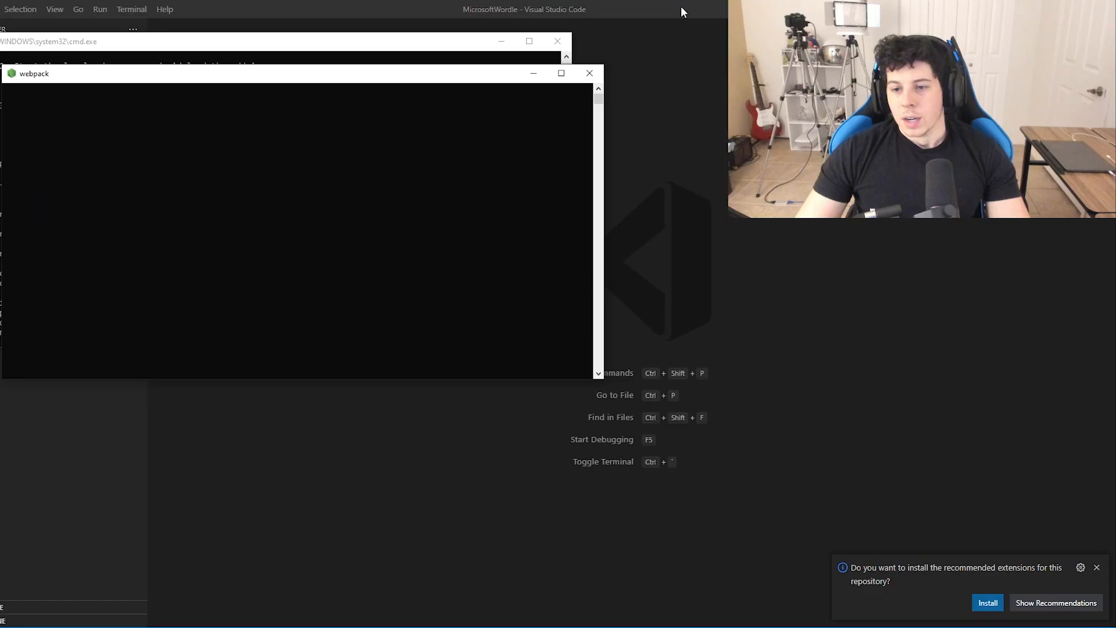
mouse_move(708, 65)
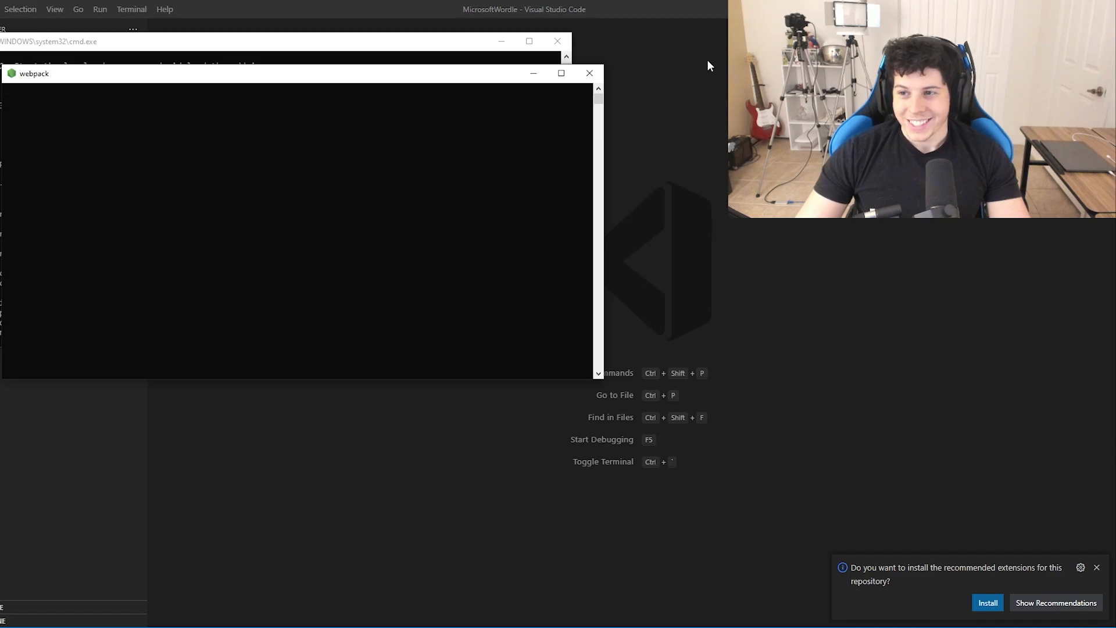
Bring the VS Code editor forward and switch to MicrosoftWordle's taskpane.js
click(588, 72)
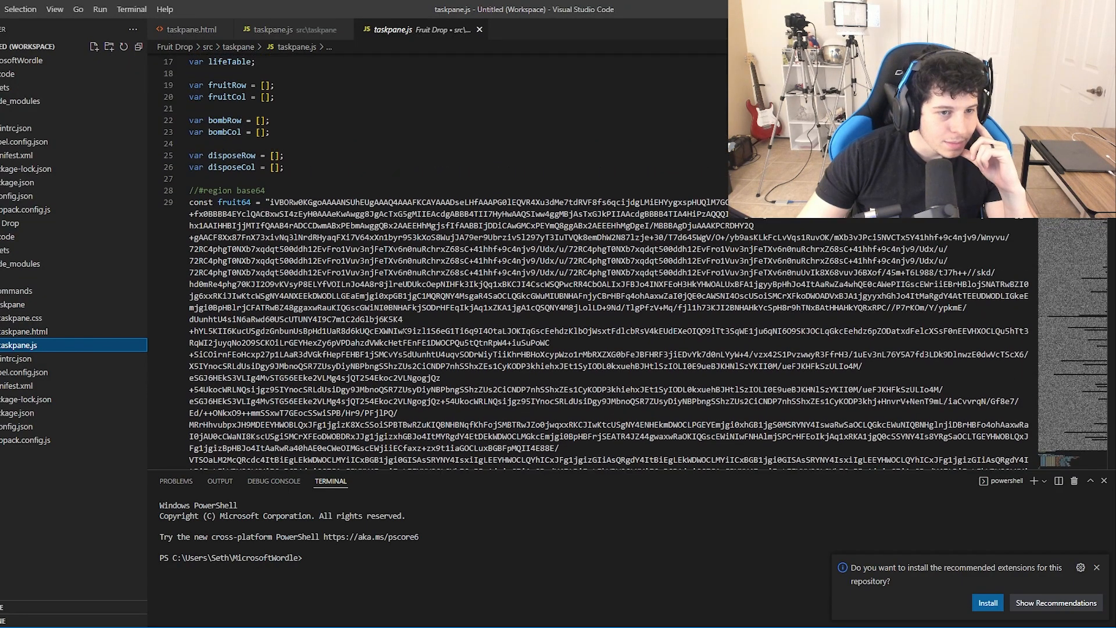
scroll(down, 3)
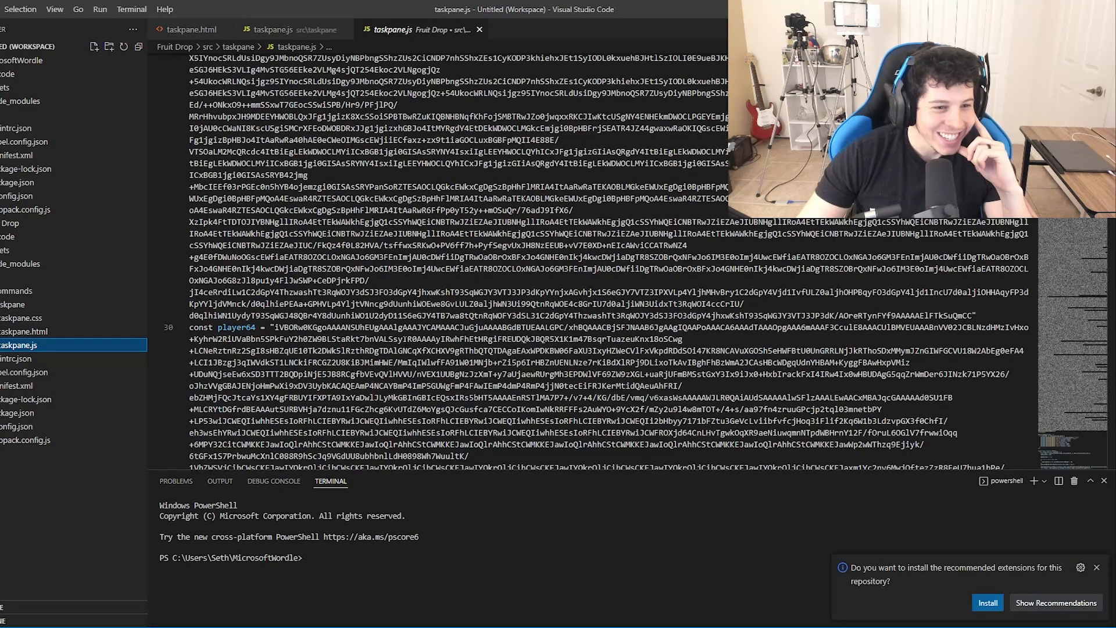
scroll(down, 3)
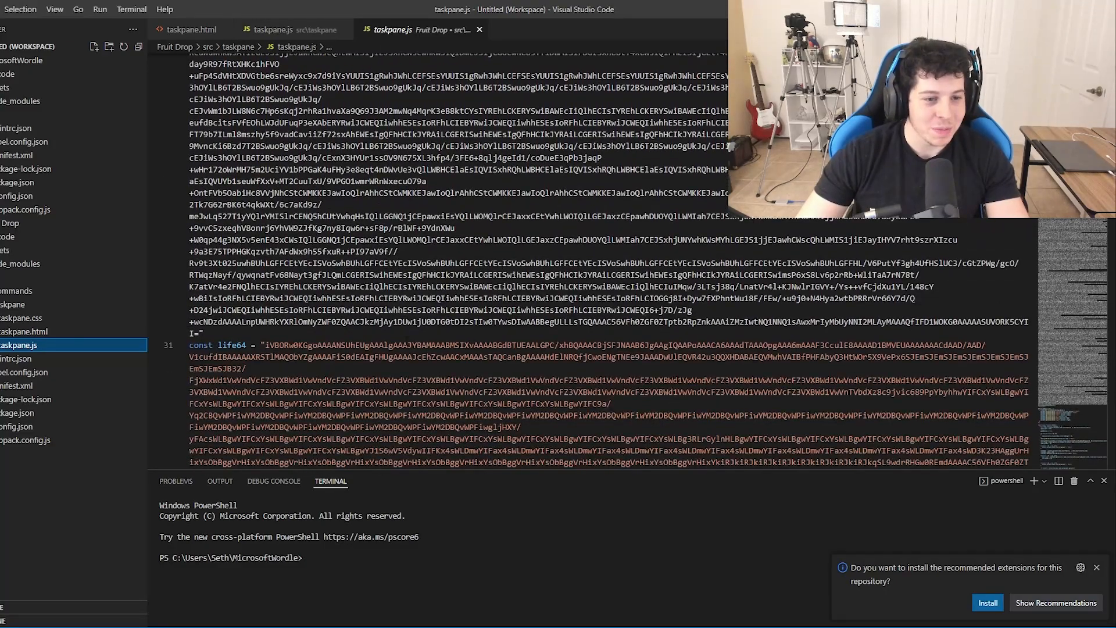
click(271, 30)
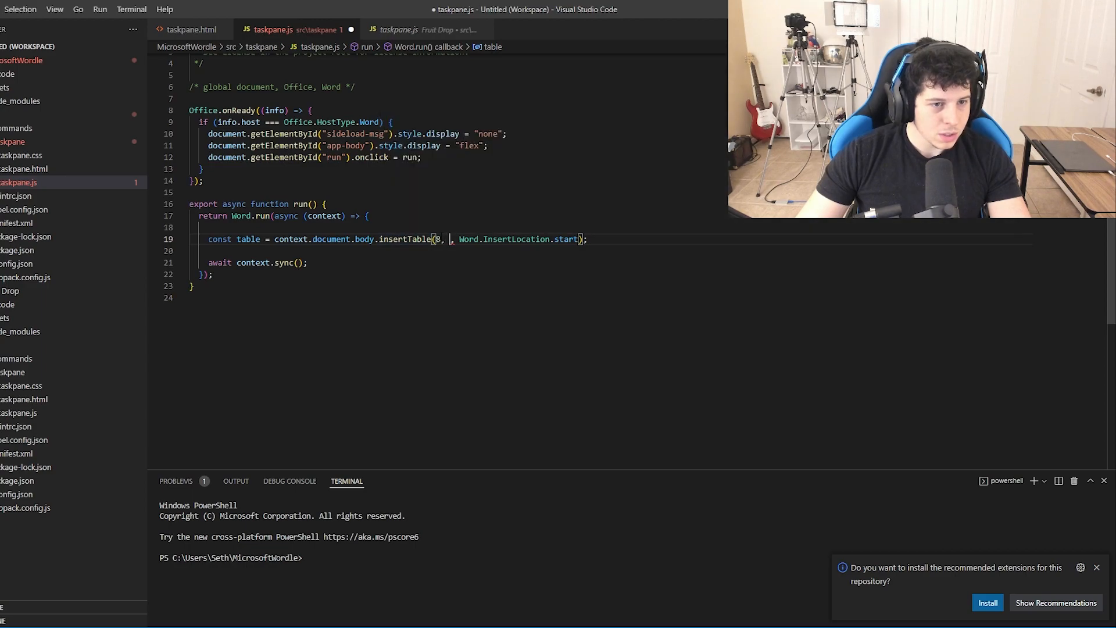
Fill in the insertTable size arguments, typing 3, then 5 and 6 for columns and rows
text(3)
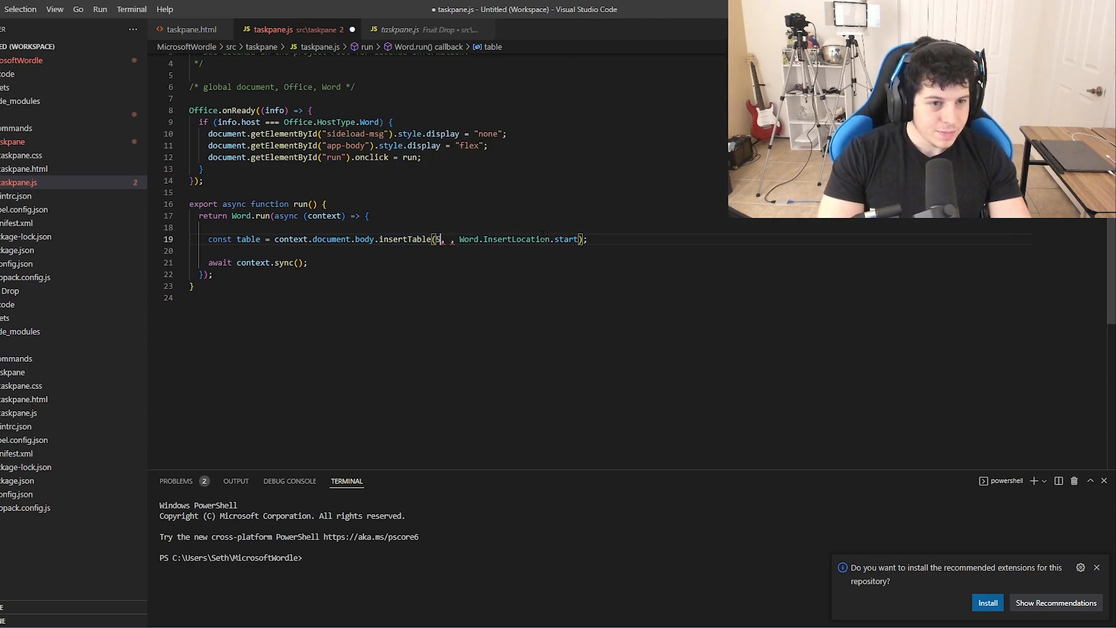
text(5,)
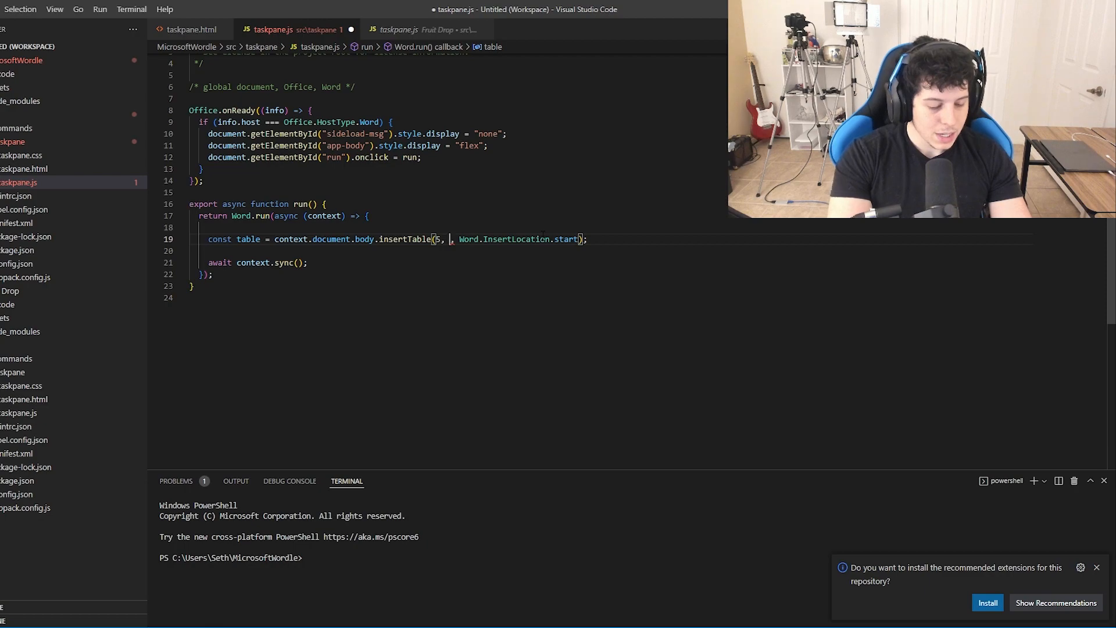
text(6)
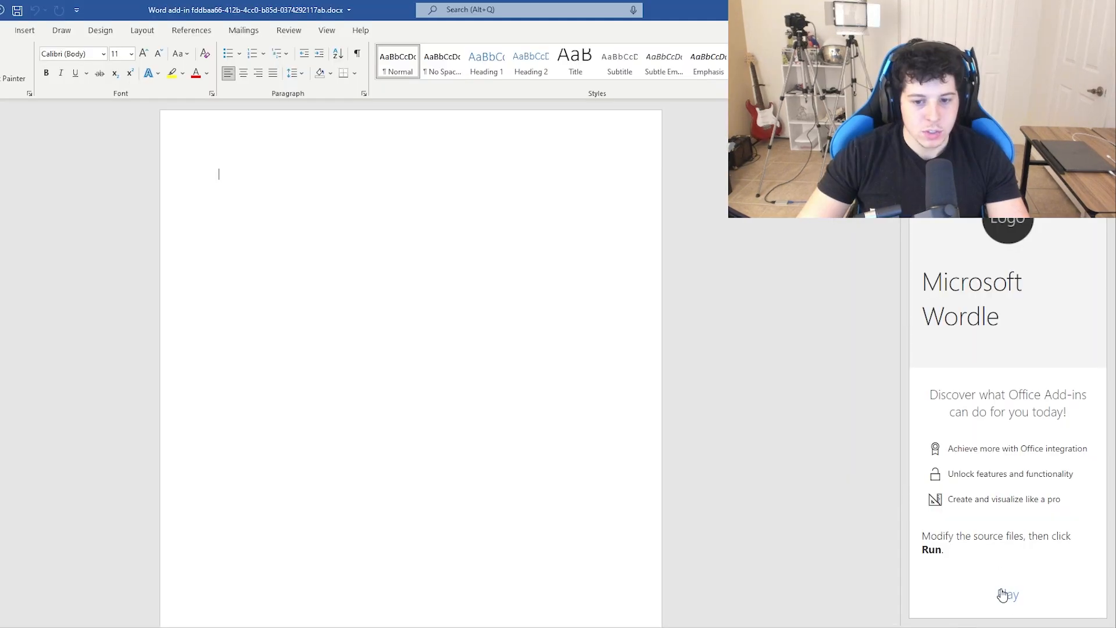
click(1006, 594)
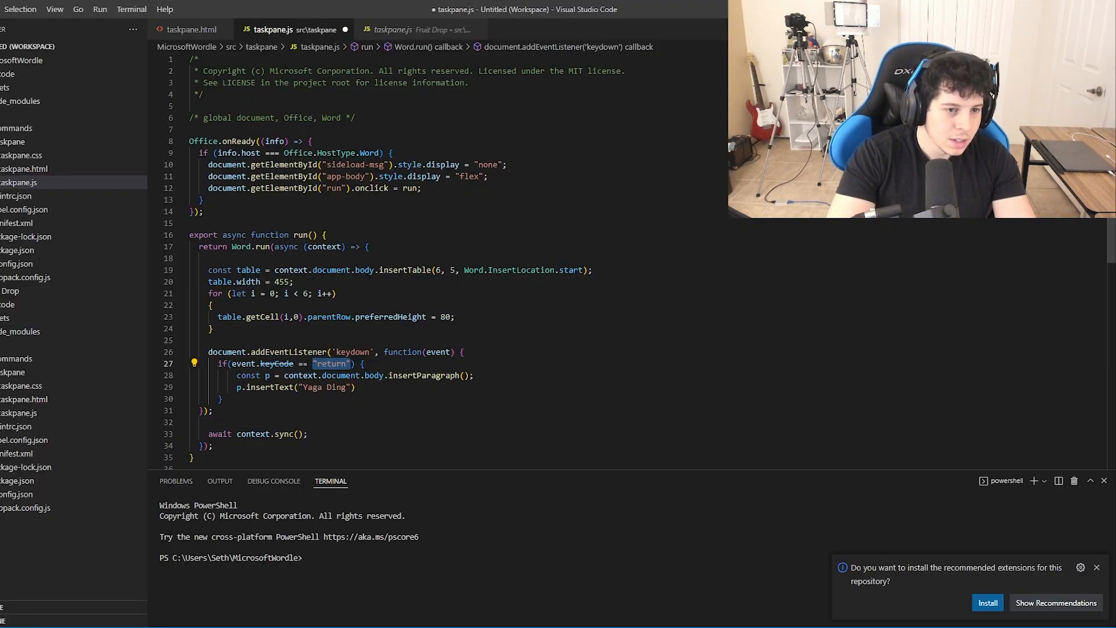
Edit taskpane.js so the first cell gets an insertParagraph using a Word insert location
text(13)
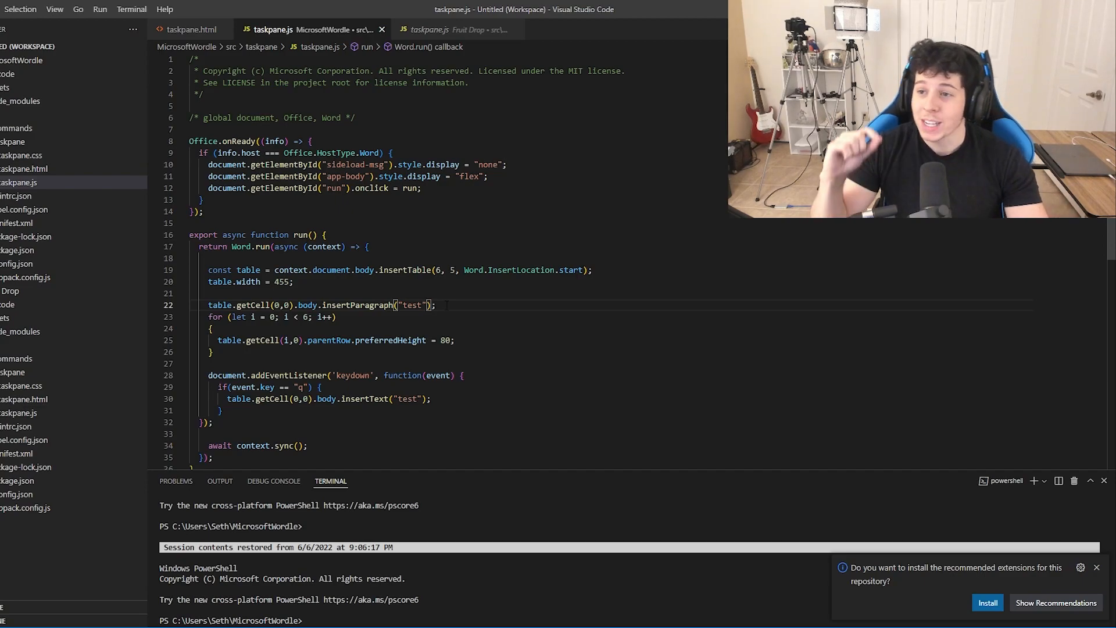
text(,)
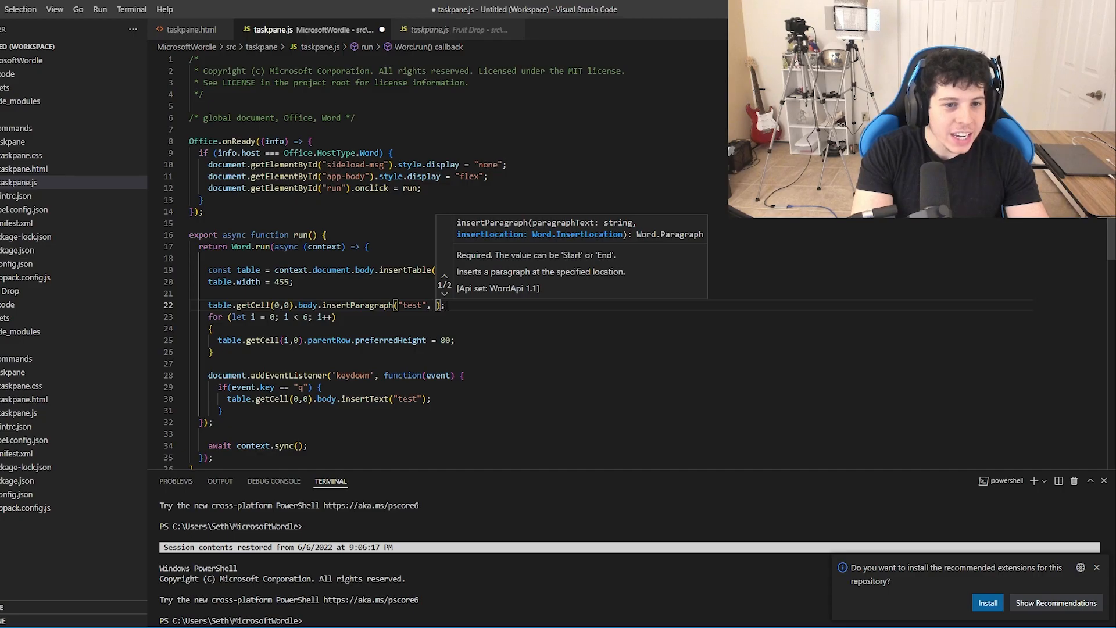
text(Word.)
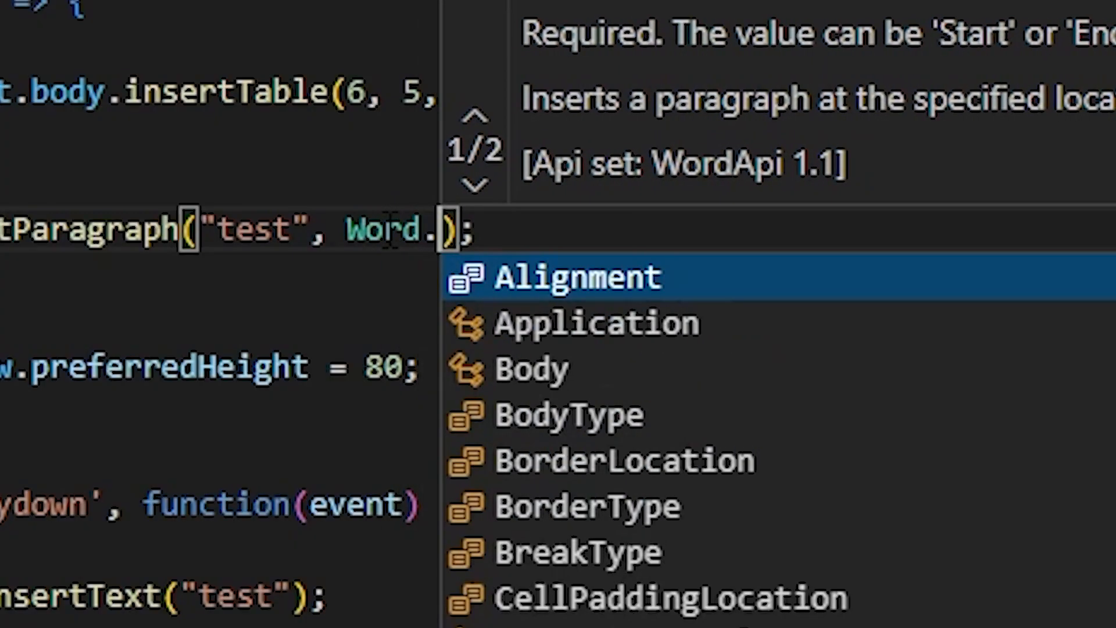
text(ins)
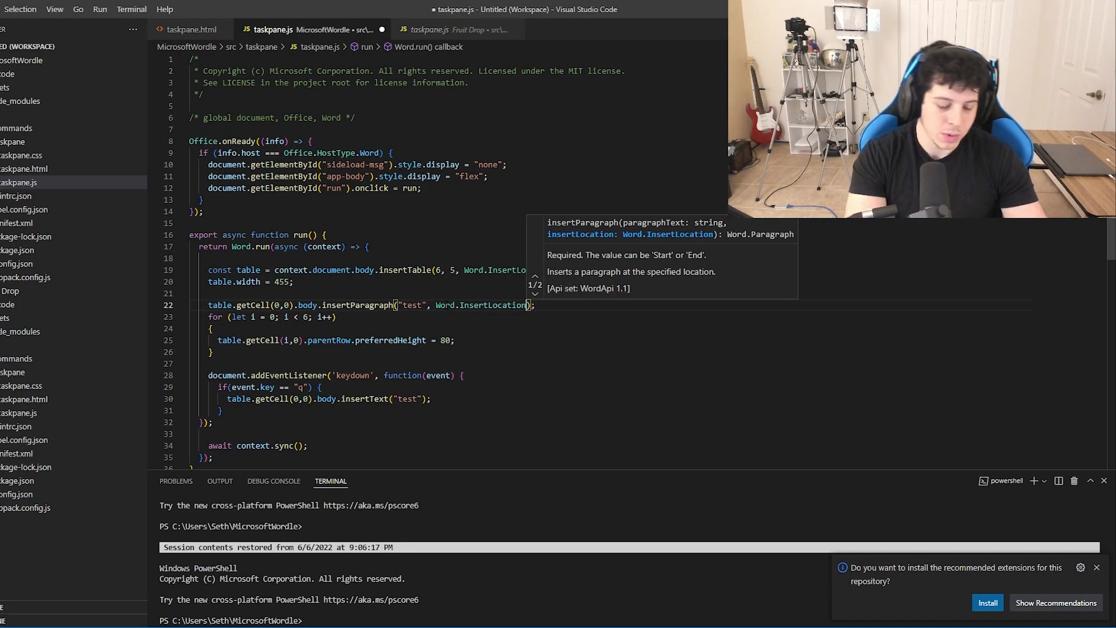
text(.)
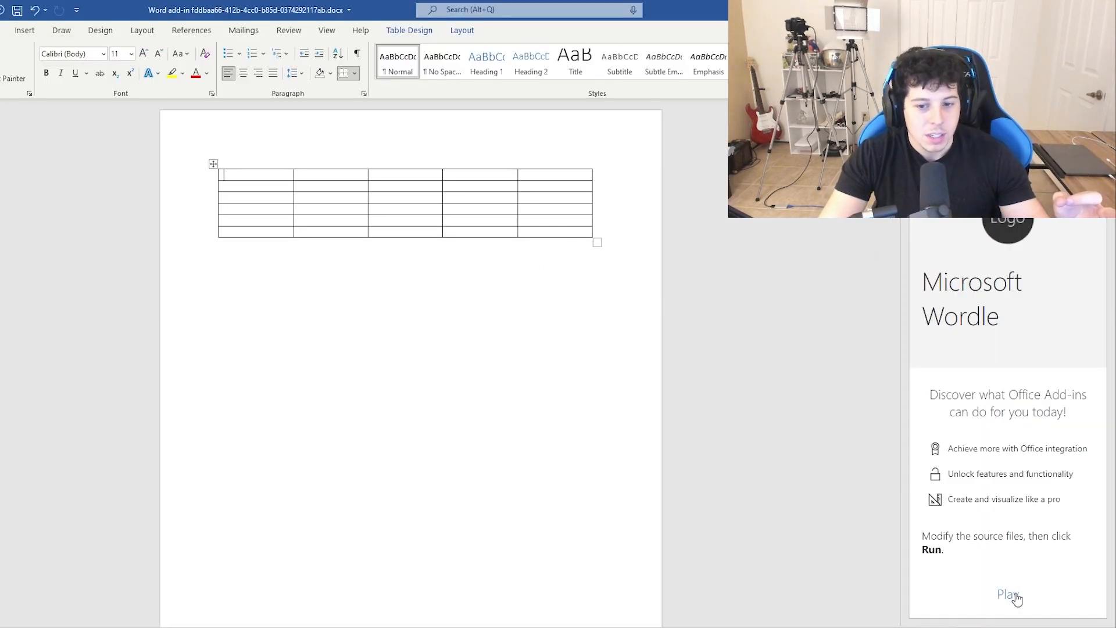
Run the add-in again so the empty 6×5 table is inserted into the Word document
click(1006, 594)
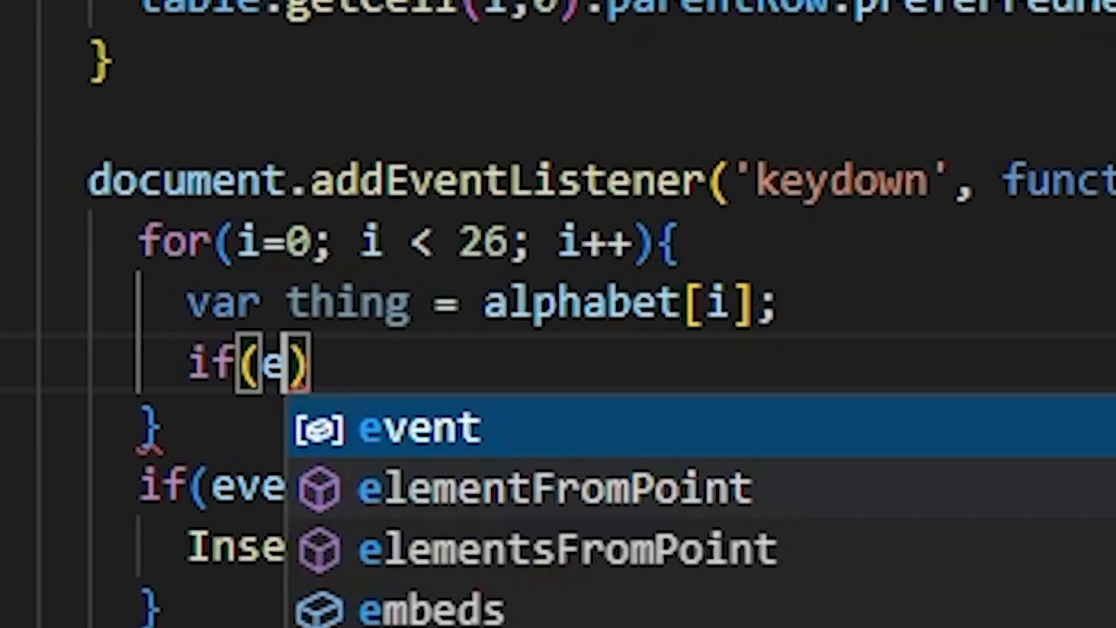
Make the keydown handler call InsertLetter(thing) when event.key matches, then test letters in the grid
text(vent.key == thing)
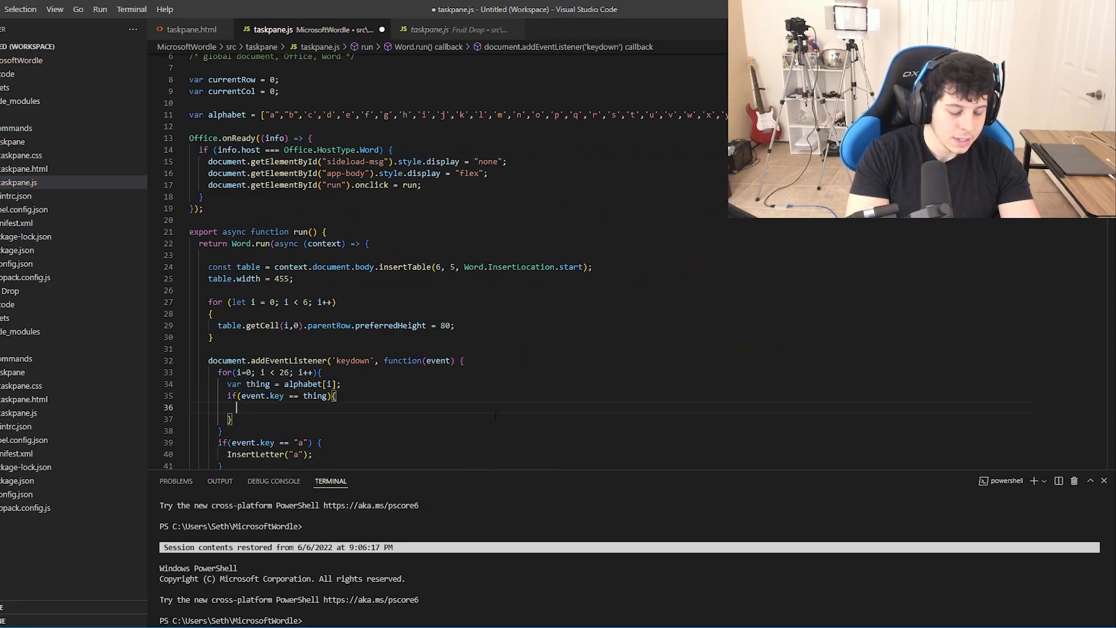
text(InsertLetter(thing)
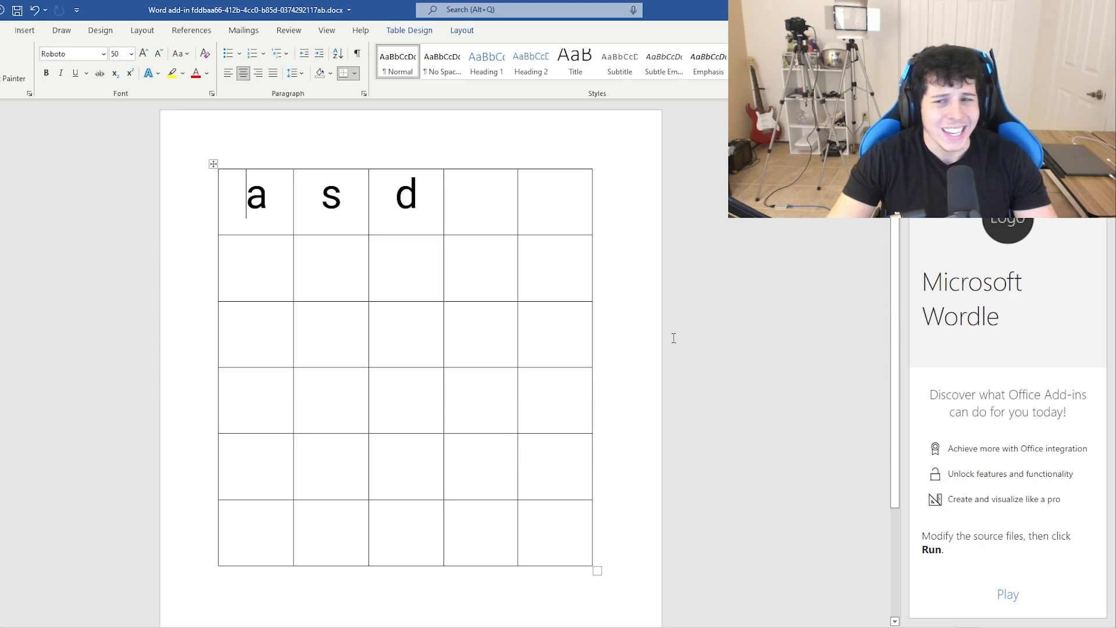
text(fg)
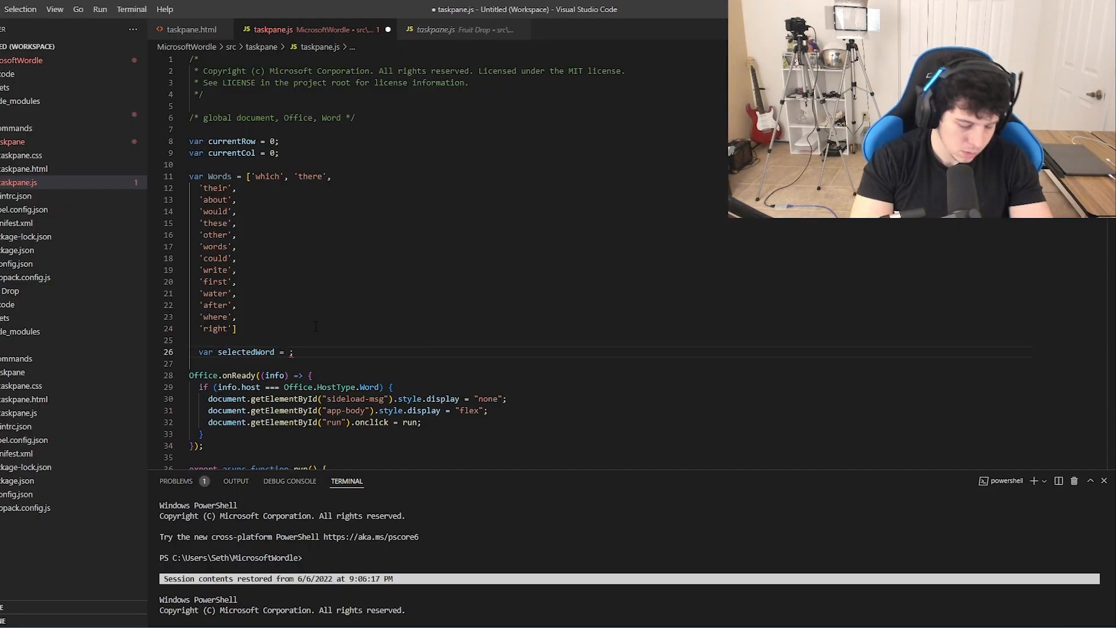
Set selectedWord to "right" as the Wordle answer
text("right")
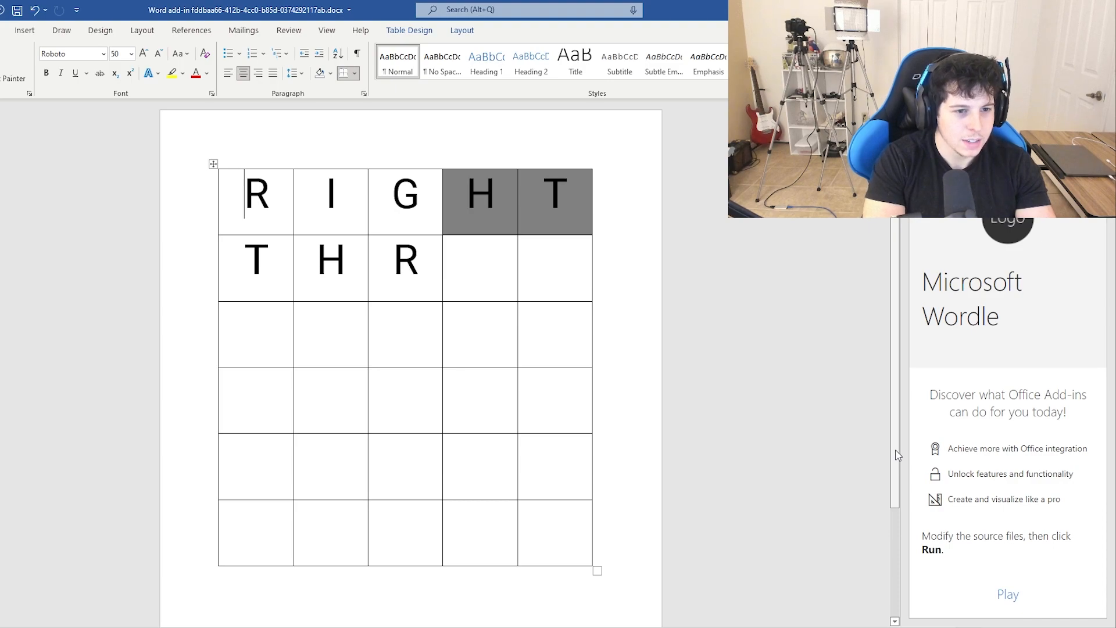
Play the game with Play, entering guesses until WORDS turns all green
click(1006, 593)
text(THESE)
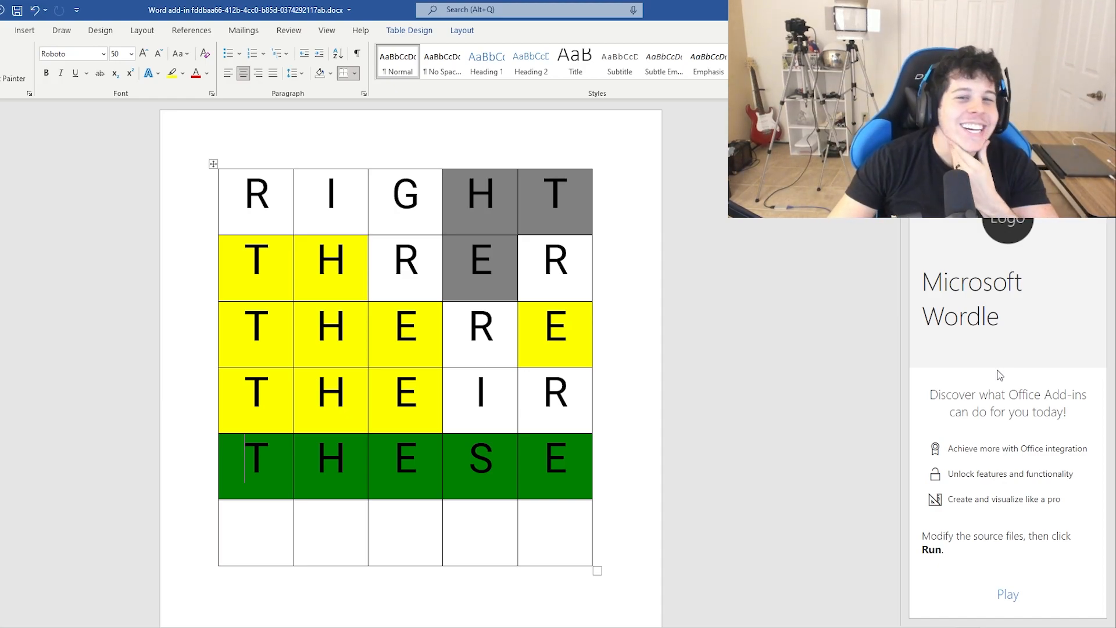
click(1006, 594)
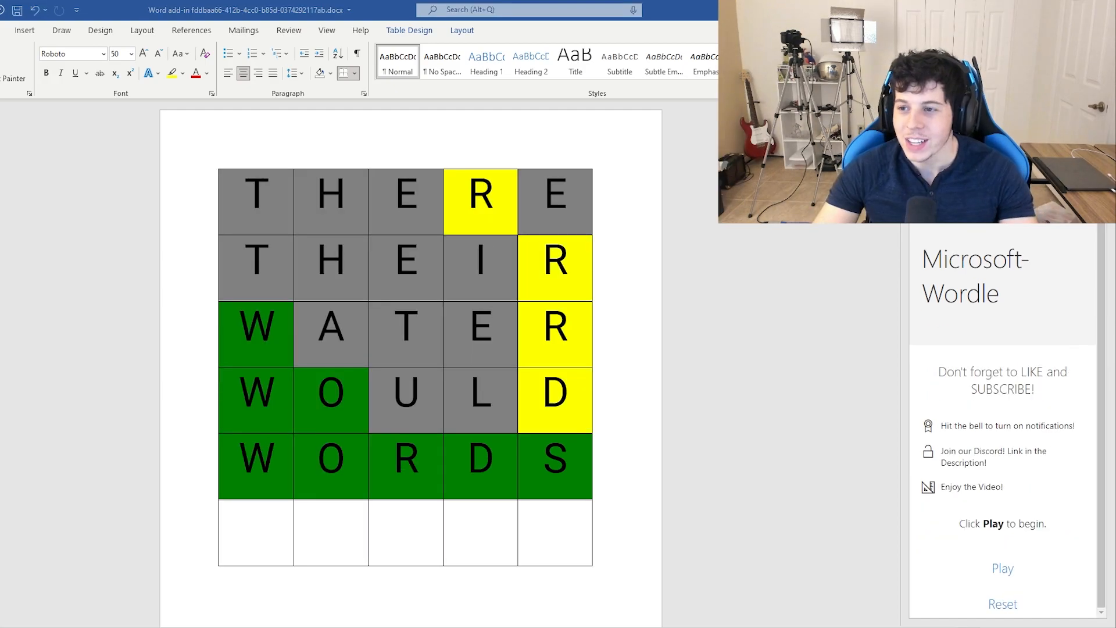